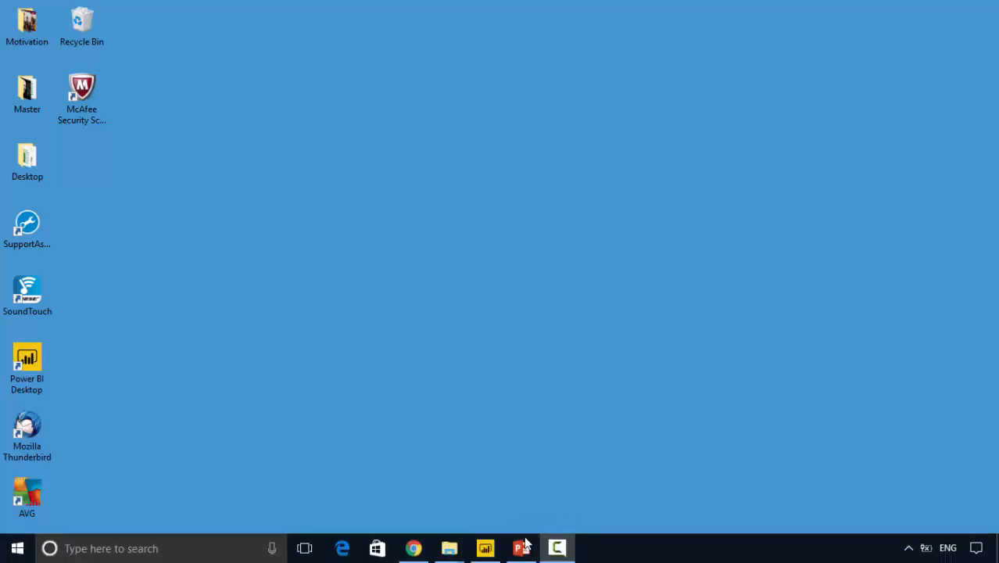
- Bring up Chrome on Wikipedia's future population page and scroll to the 2020–2100 UN projections table
{"action": "left_click", "coordinate": [413, 548]}
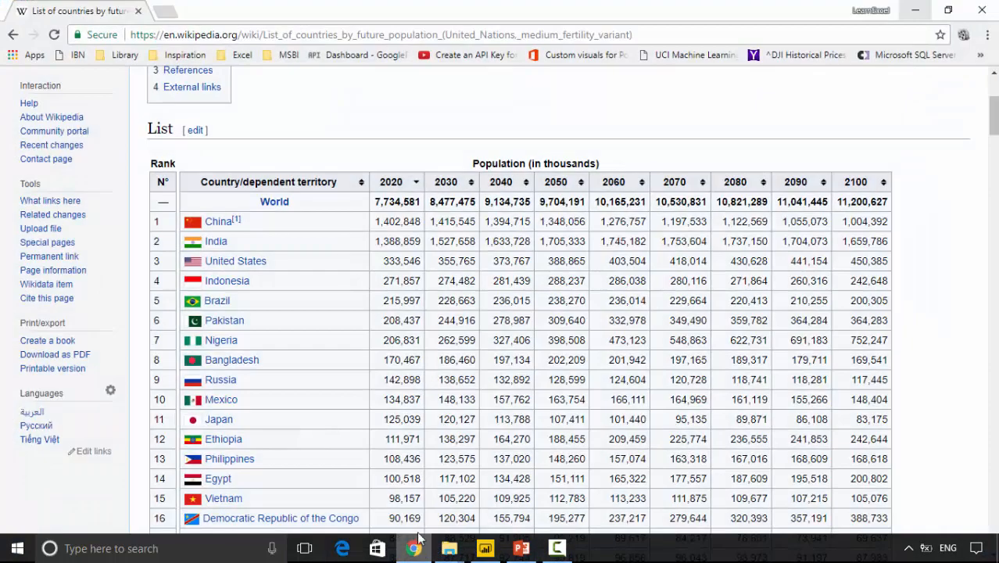
{"action": "scroll", "scroll_direction": "down", "scroll_amount": 3}
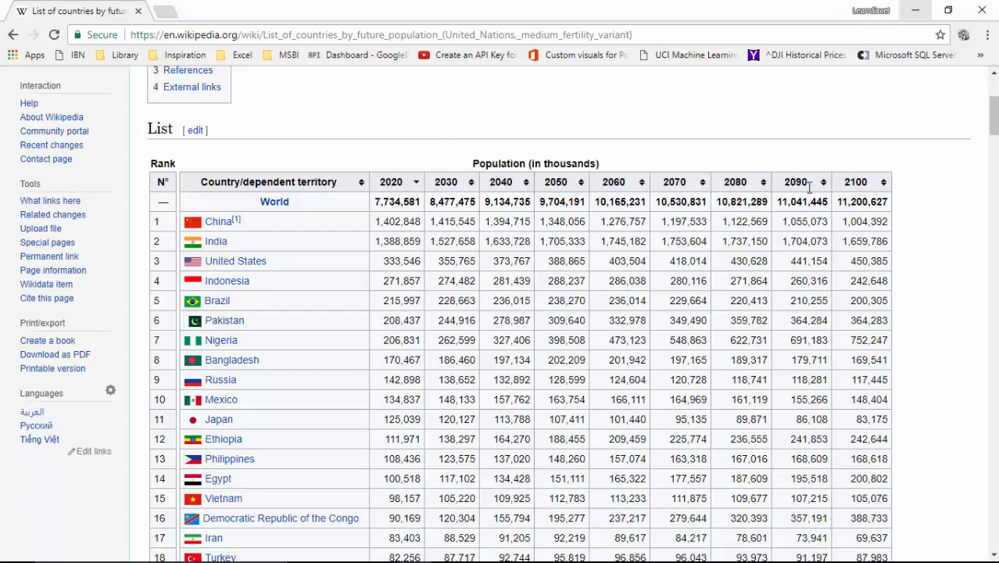
{"action": "mouse_move", "coordinate": [309, 456]}
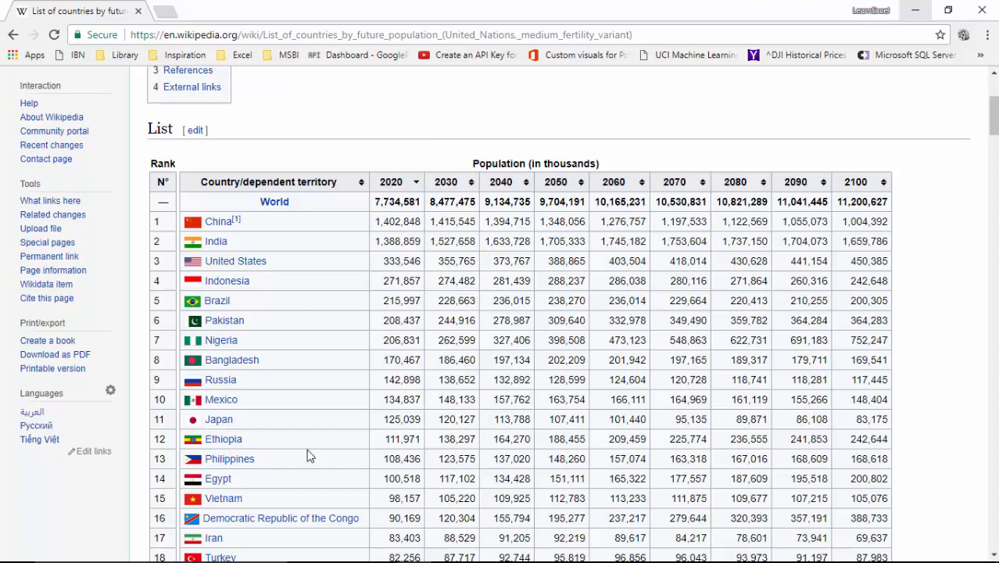
{"action": "mouse_move", "coordinate": [352, 555]}
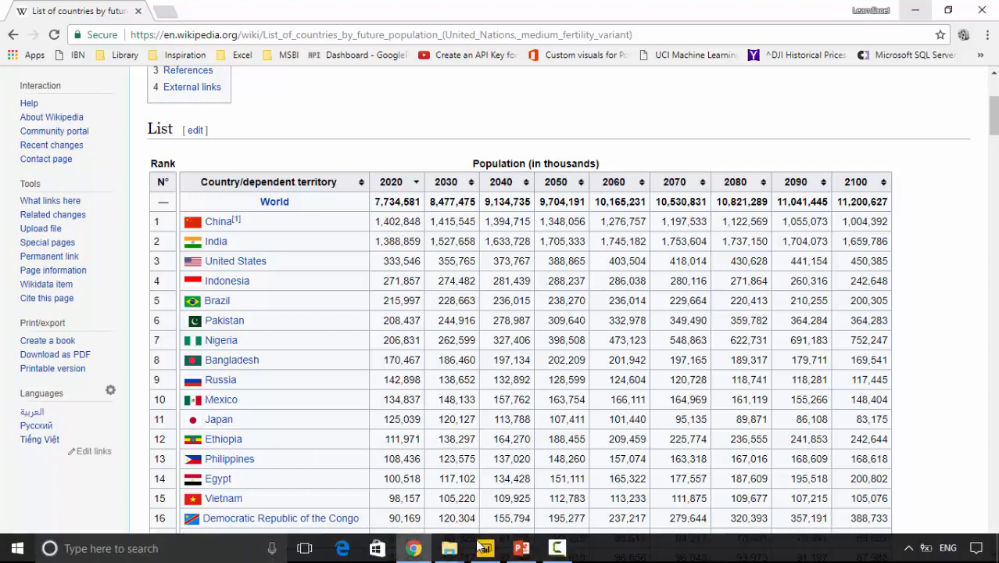
- Switch to the Power BI Desktop report with the five-country stacked bar chart
{"action": "left_click", "coordinate": [484, 547]}
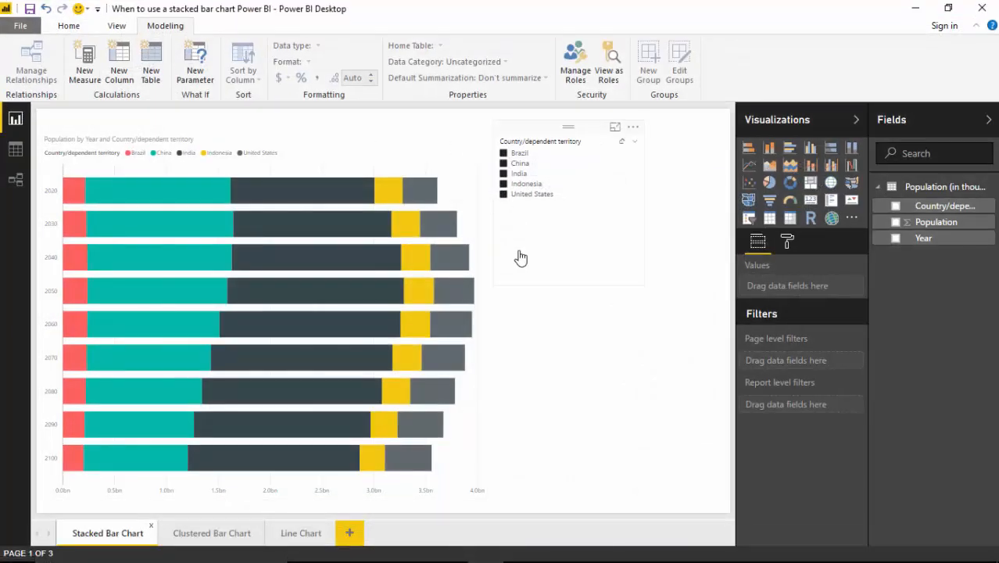
{"action": "mouse_move", "coordinate": [78, 309]}
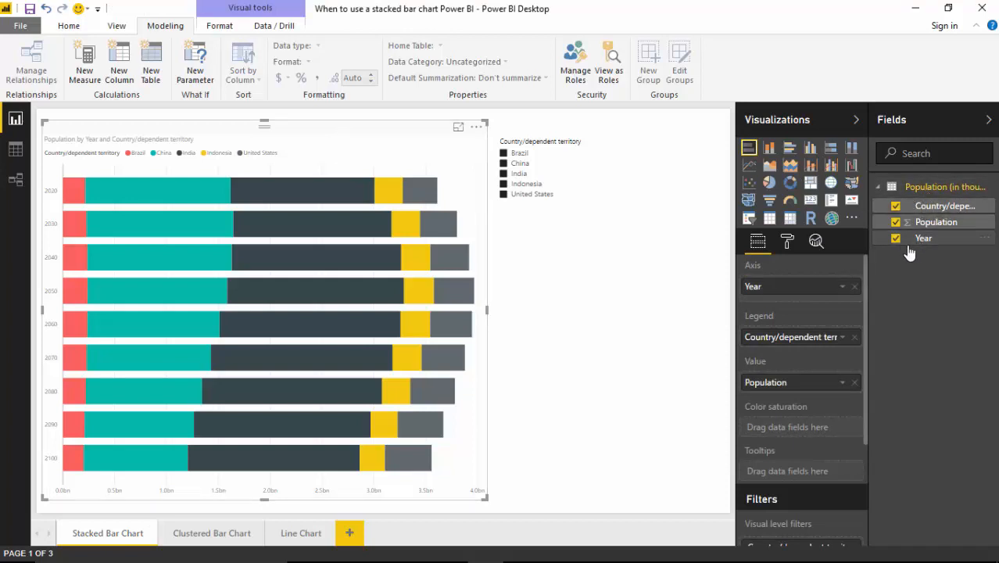
{"action": "mouse_move", "coordinate": [315, 143]}
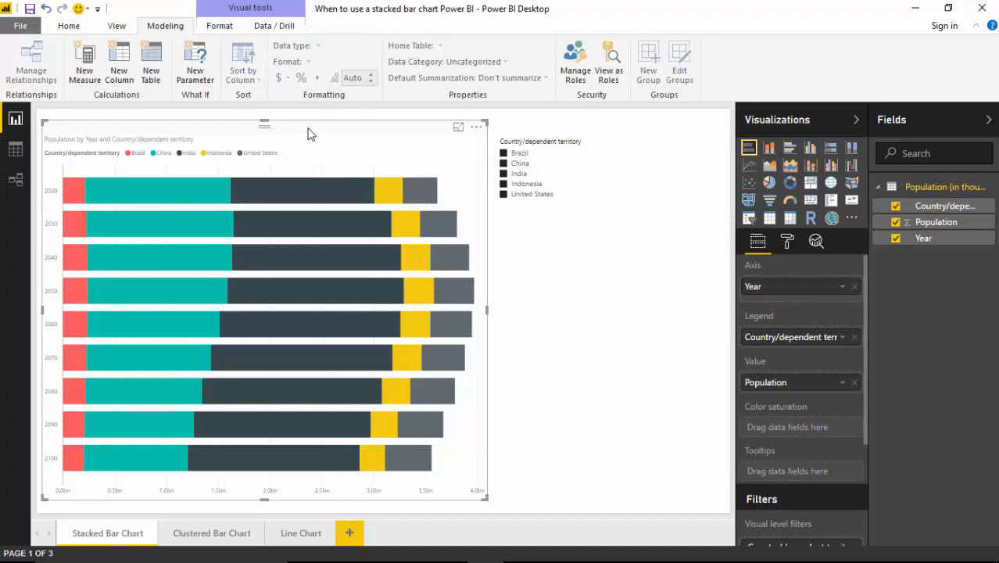
{"action": "mouse_move", "coordinate": [324, 192]}
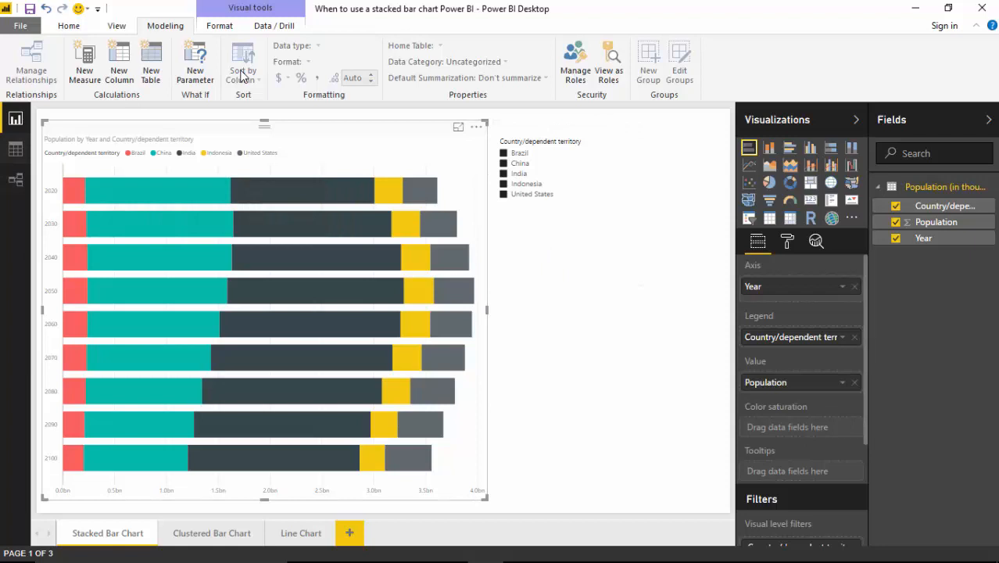
{"action": "mouse_move", "coordinate": [599, 296]}
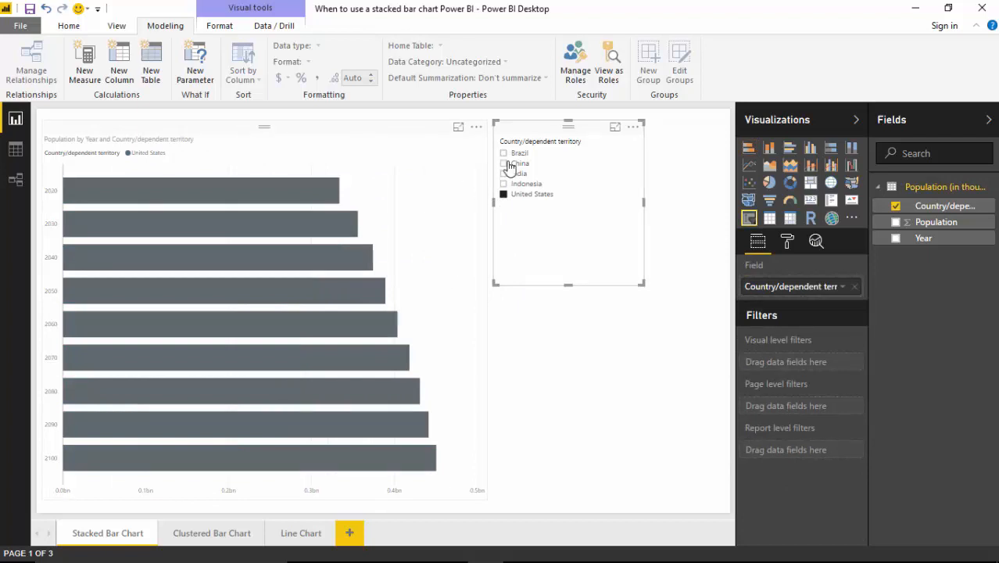
{"action": "left_click", "coordinate": [504, 163]}
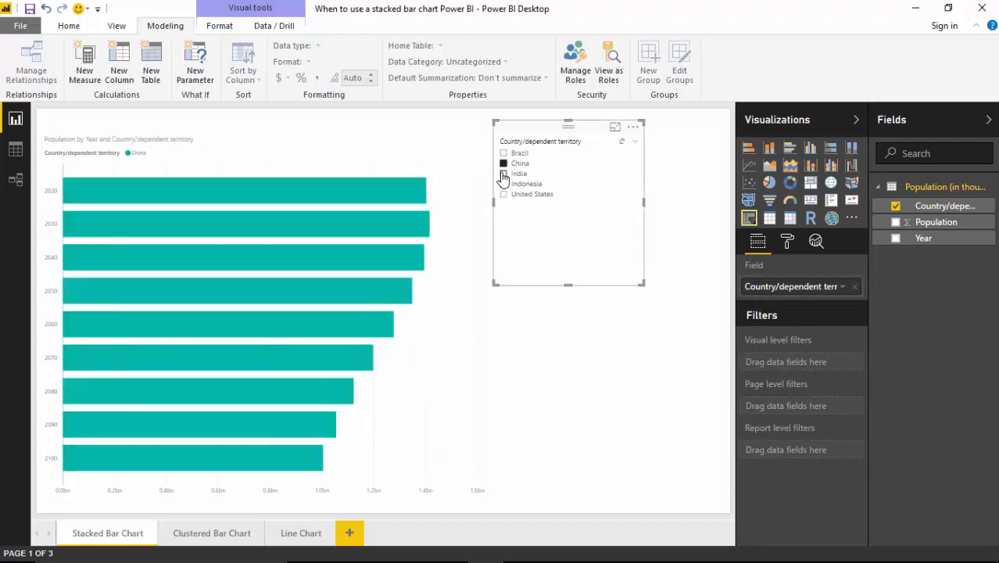
{"action": "left_click", "coordinate": [503, 174]}
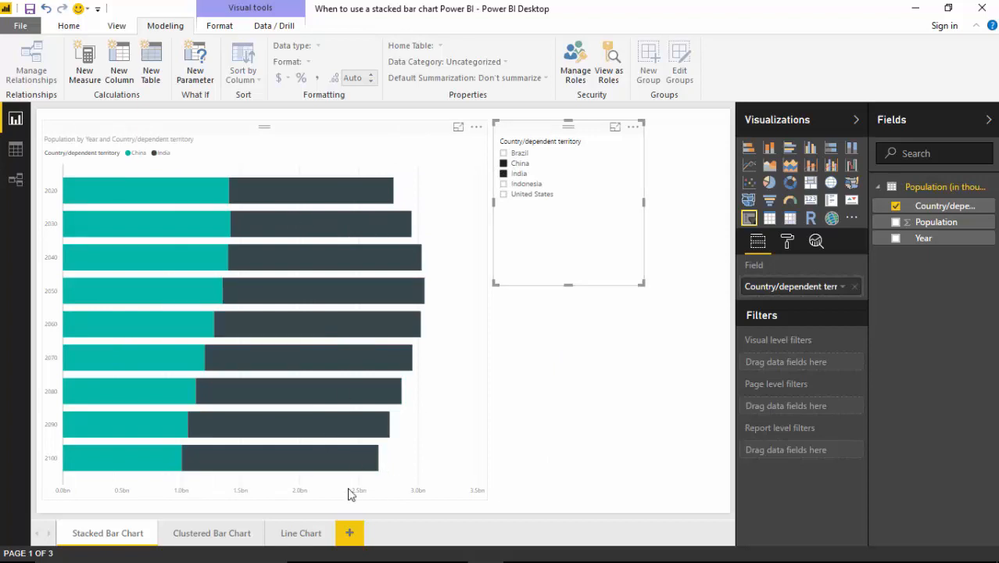
{"action": "mouse_move", "coordinate": [250, 336]}
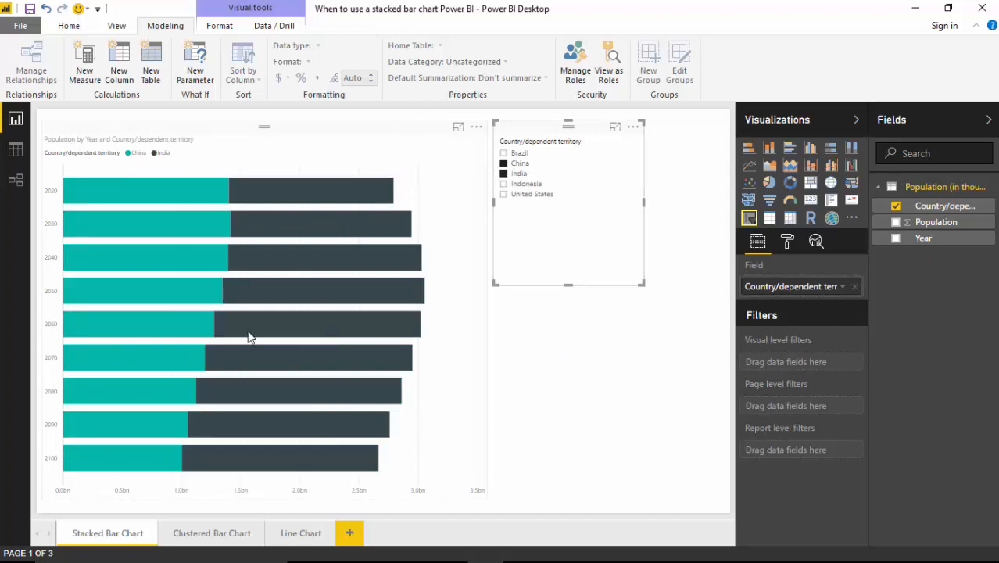
{"action": "mouse_move", "coordinate": [267, 204]}
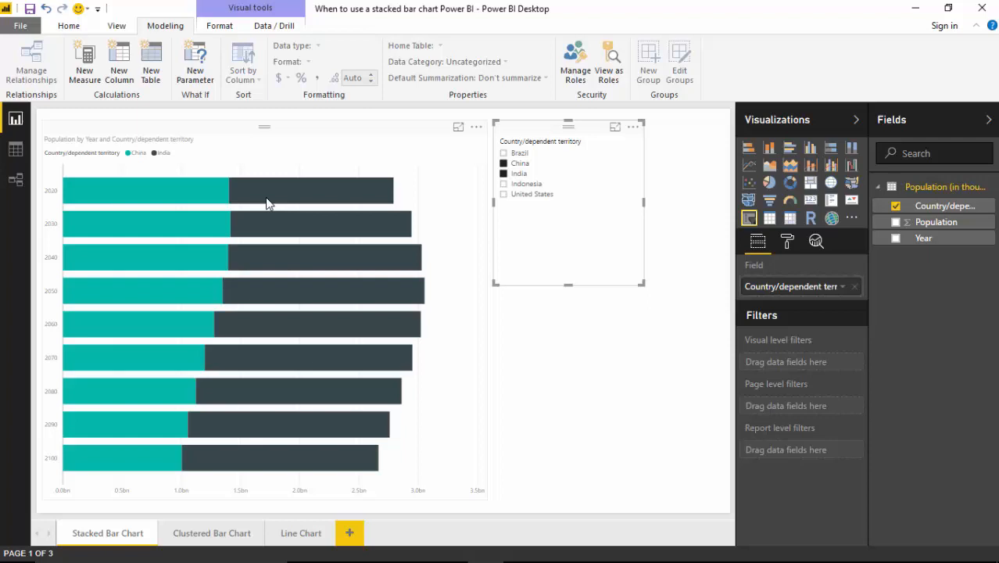
{"action": "mouse_move", "coordinate": [282, 211]}
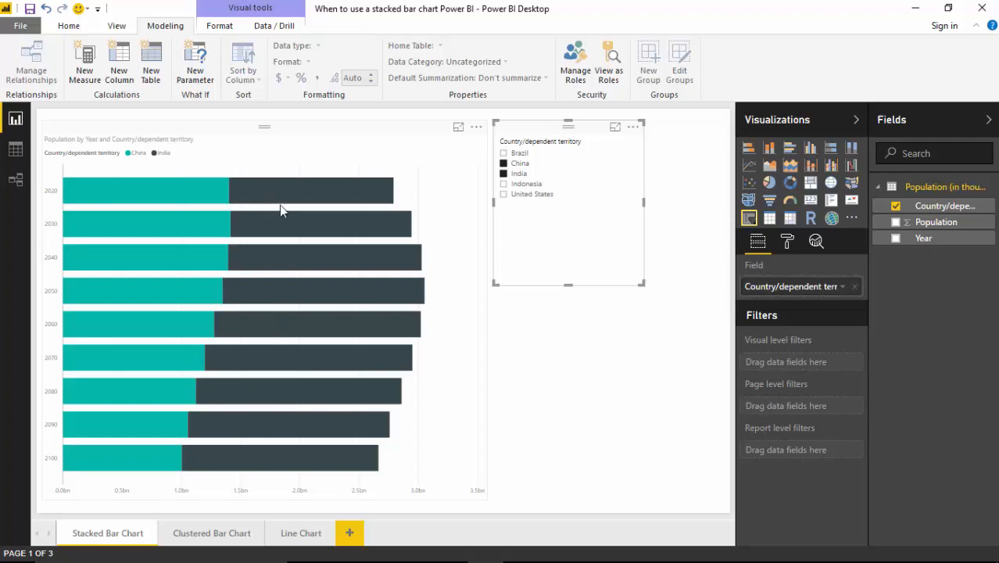
{"action": "mouse_move", "coordinate": [217, 169]}
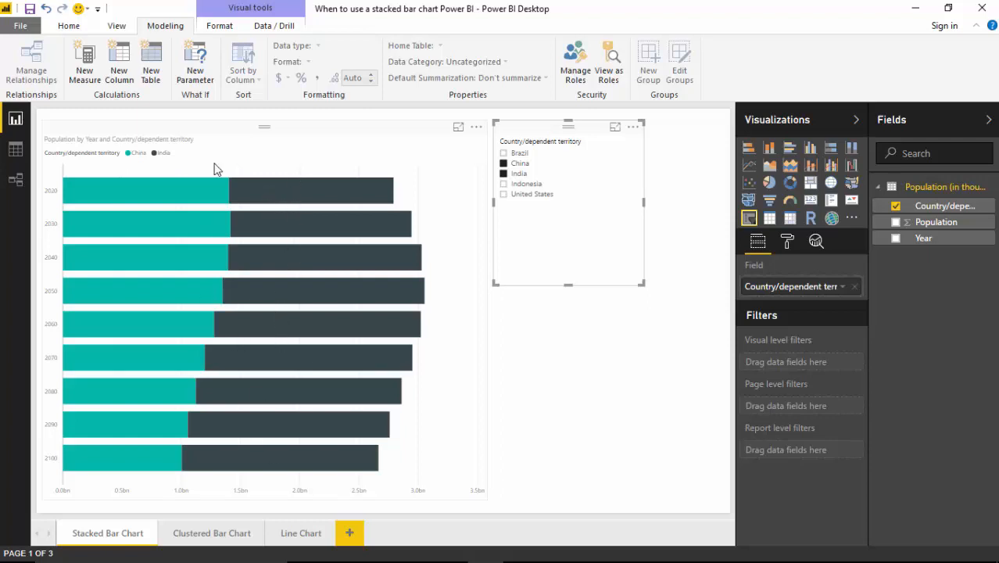
{"action": "mouse_move", "coordinate": [280, 389]}
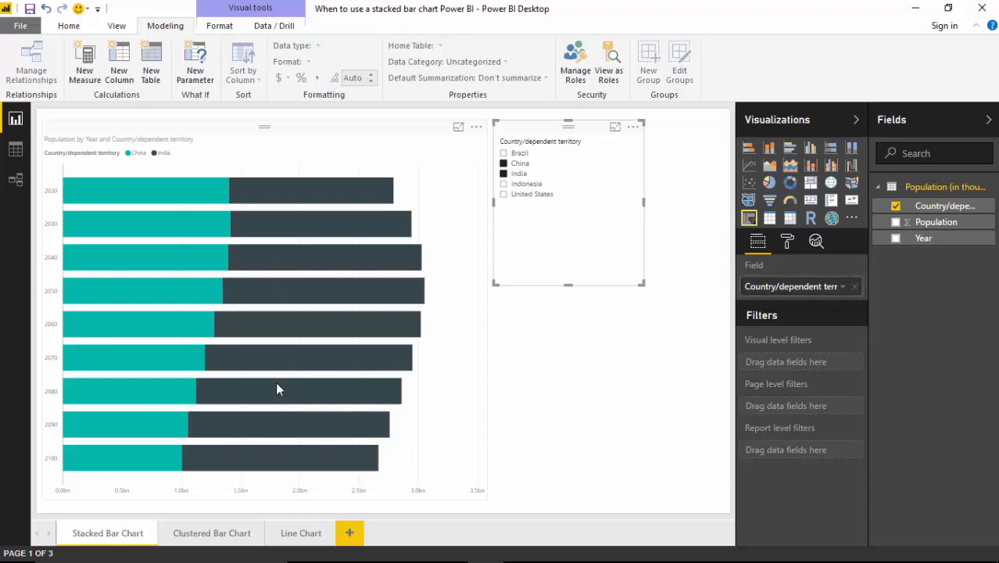
{"action": "mouse_move", "coordinate": [249, 299]}
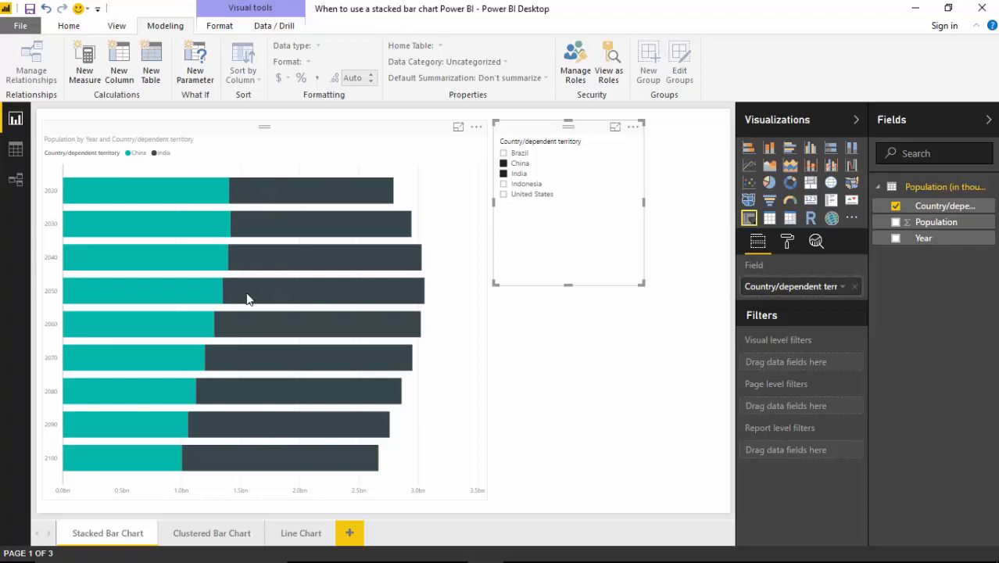
{"action": "mouse_move", "coordinate": [247, 299]}
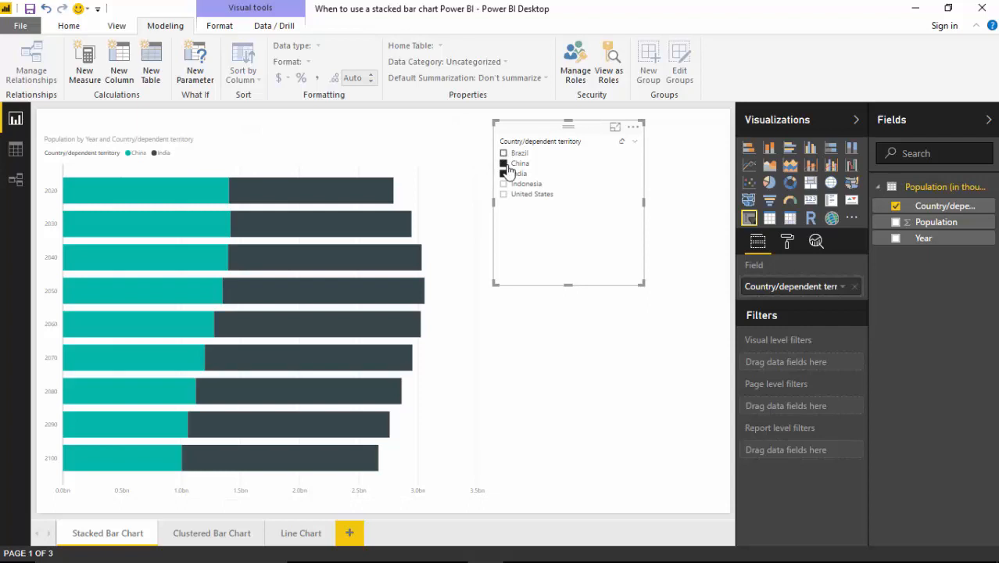
- Reselect Brazil, Indonesia and United States in the country slicer alongside China and India
{"action": "left_click", "coordinate": [504, 183]}
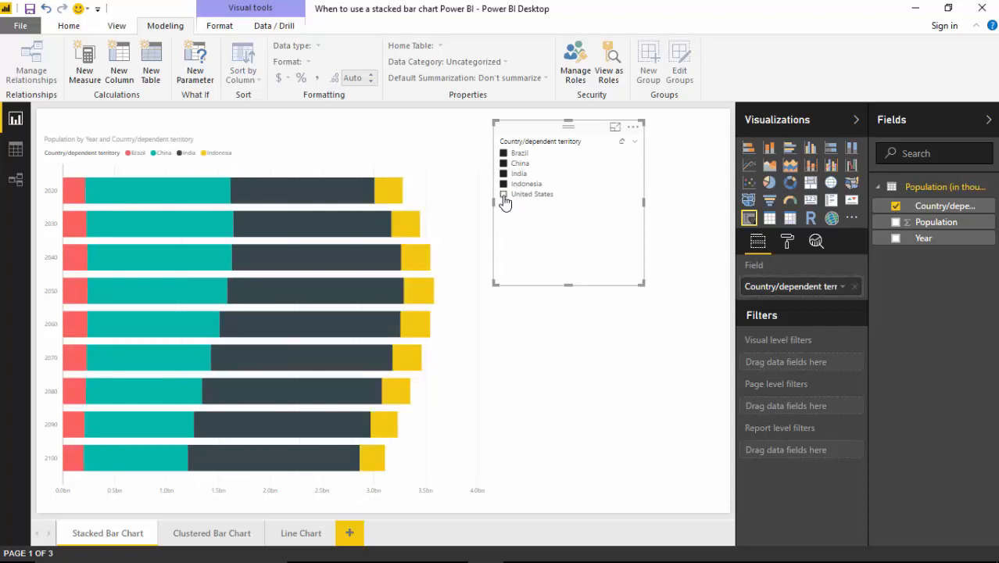
{"action": "left_click", "coordinate": [503, 194]}
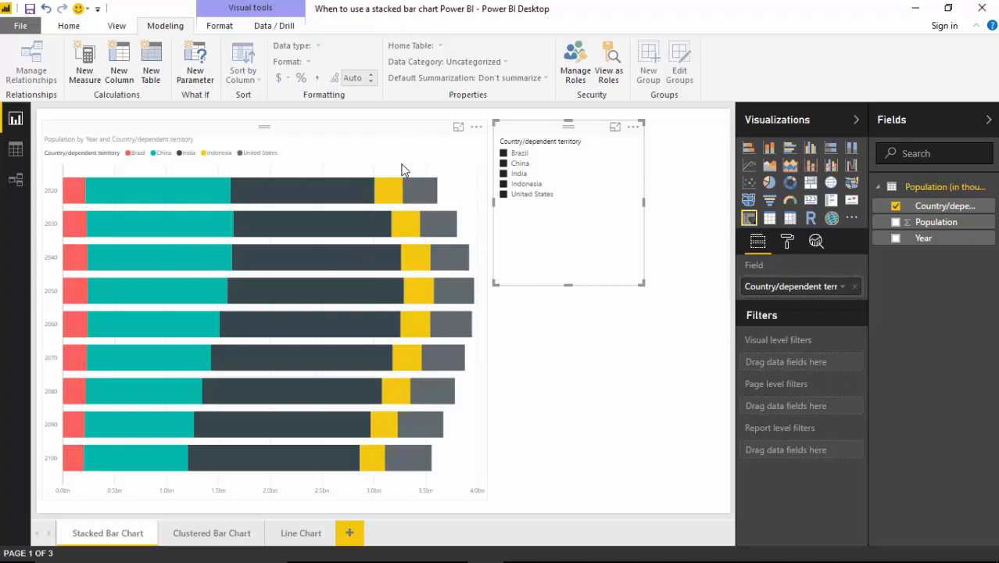
{"action": "mouse_move", "coordinate": [440, 209]}
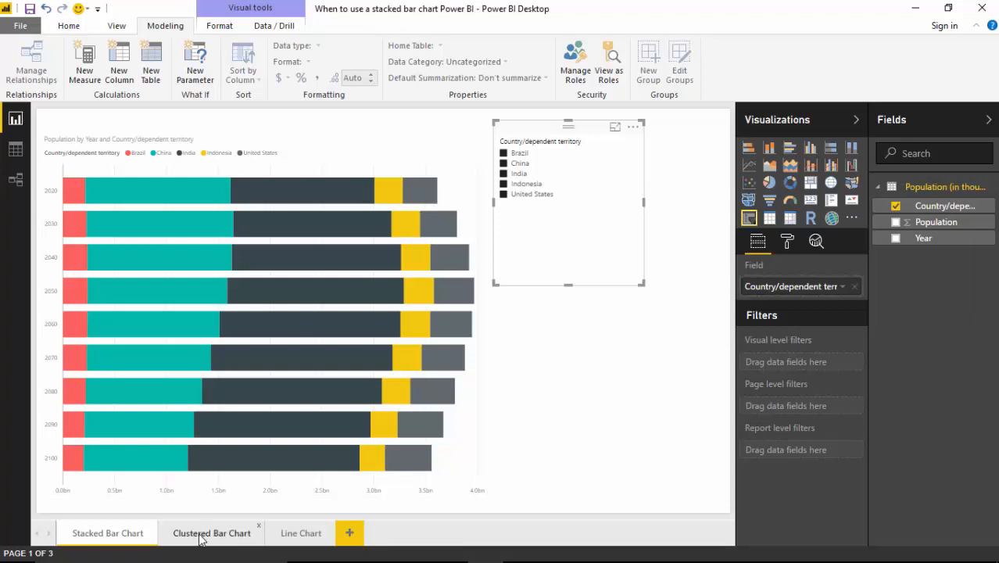
- Show the Clustered Bar Chart page with five countries' populations side by side
{"action": "left_click", "coordinate": [211, 532]}
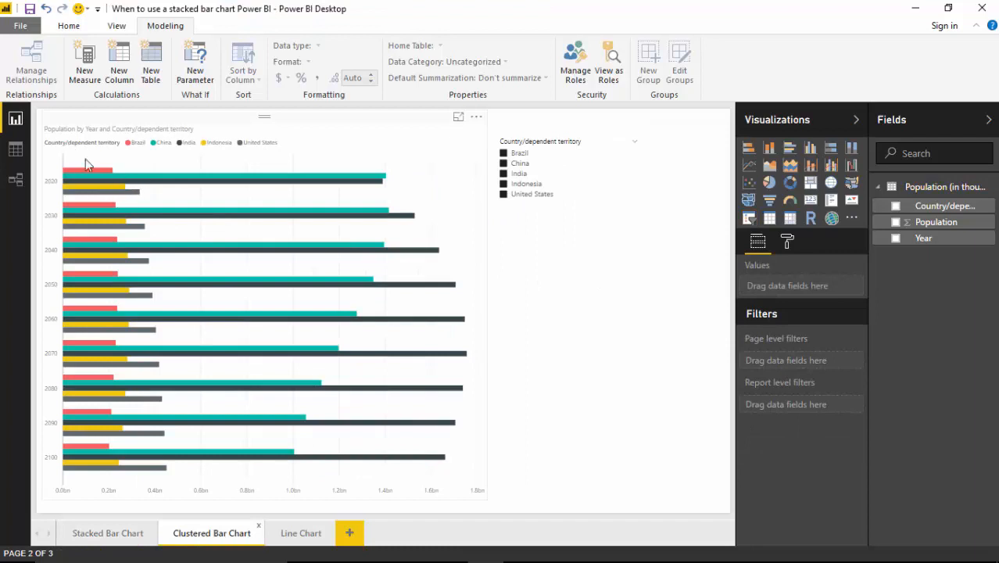
{"action": "mouse_move", "coordinate": [129, 154]}
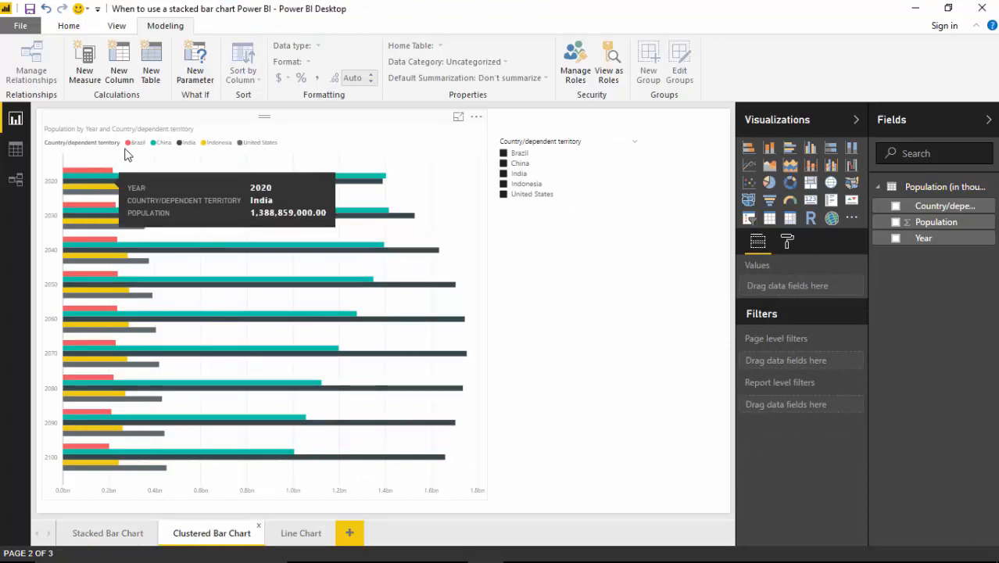
{"action": "mouse_move", "coordinate": [344, 194]}
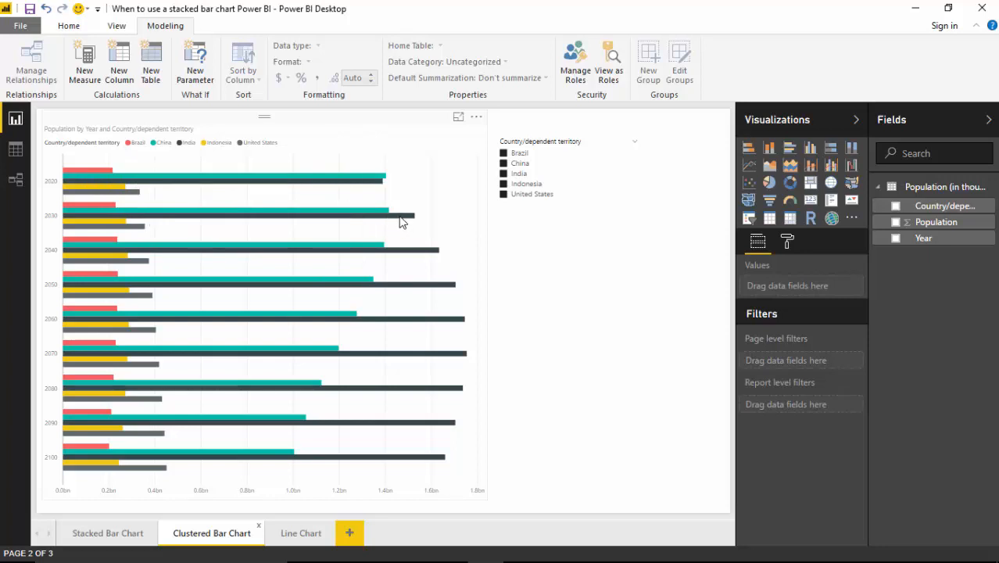
{"action": "mouse_move", "coordinate": [429, 256]}
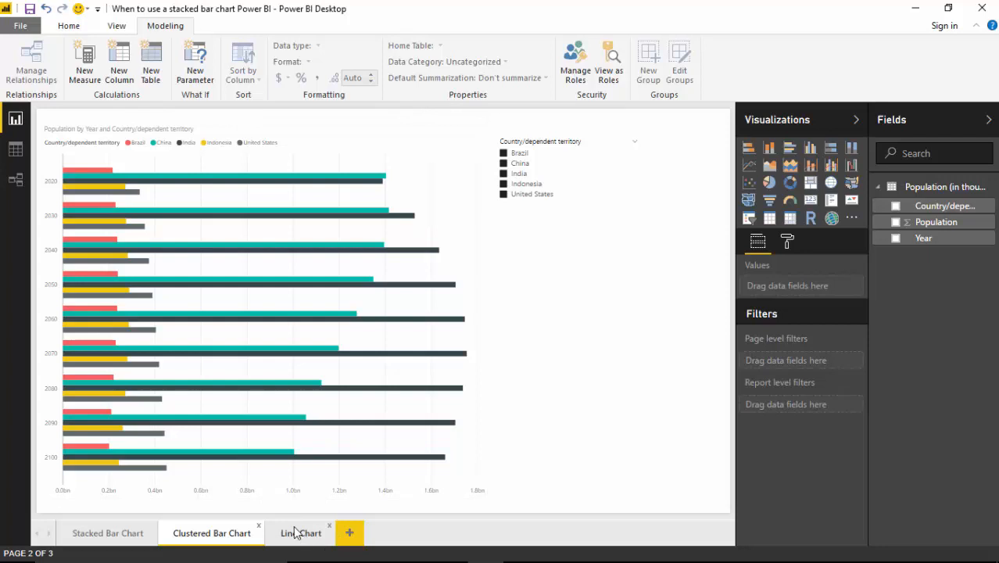
- Show the Line Chart page tracing five countries' populations from 2020 to 2100
{"action": "left_click", "coordinate": [300, 532]}
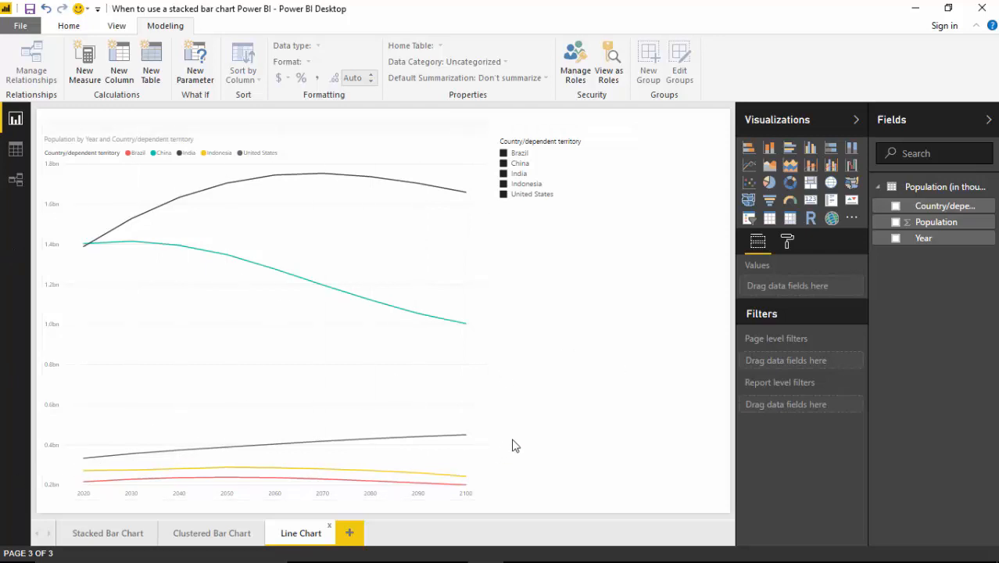
{"action": "mouse_move", "coordinate": [560, 393]}
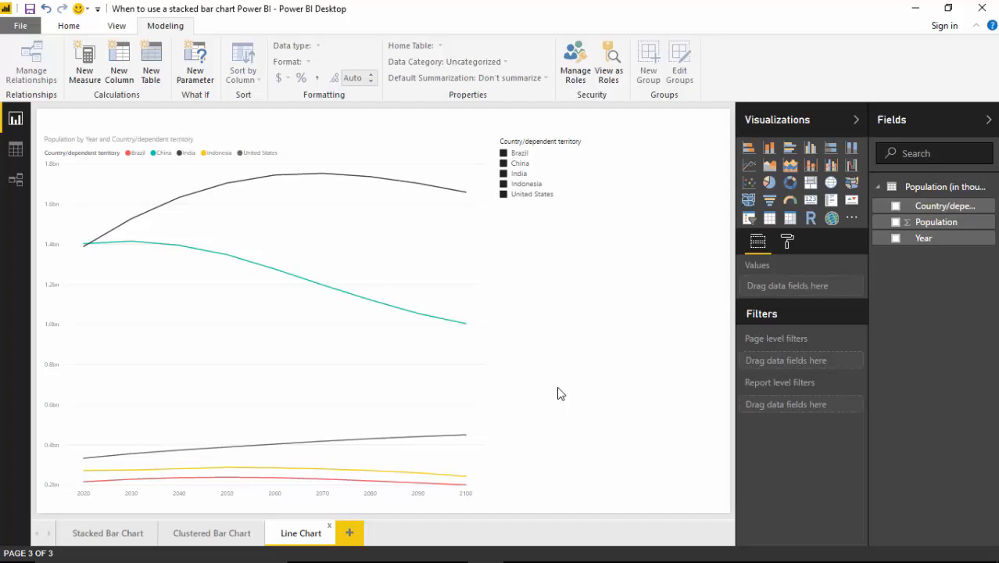
{"action": "mouse_move", "coordinate": [150, 368]}
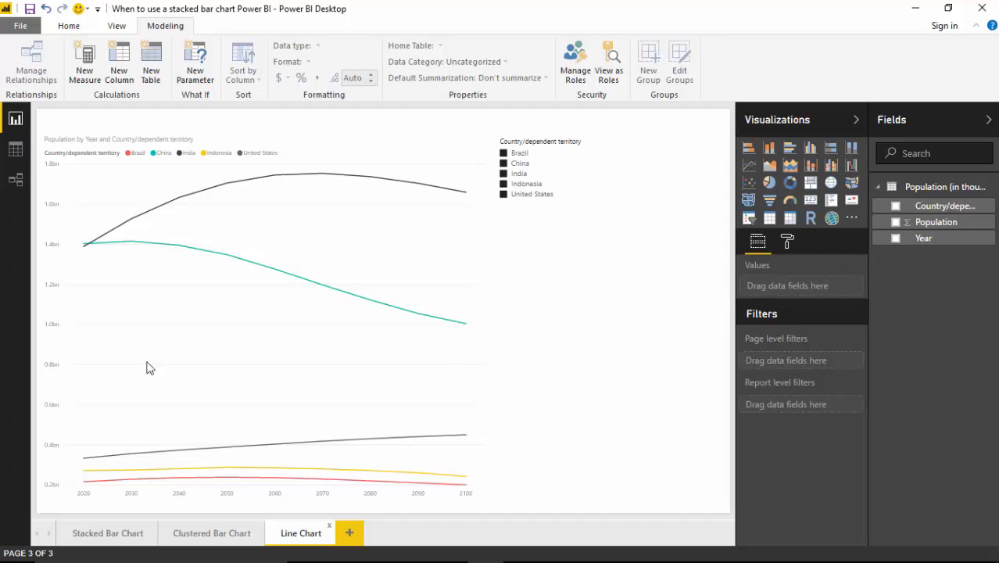
- Return to the Stacked Bar Chart page and deselect Brazil, Indonesia and United States
{"action": "left_click", "coordinate": [107, 533]}
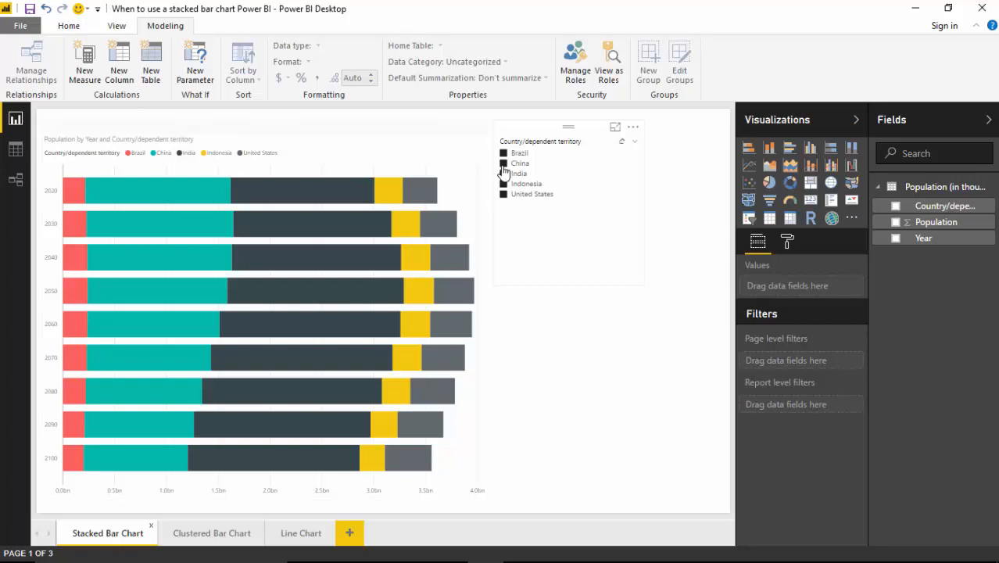
{"action": "left_click", "coordinate": [504, 152]}
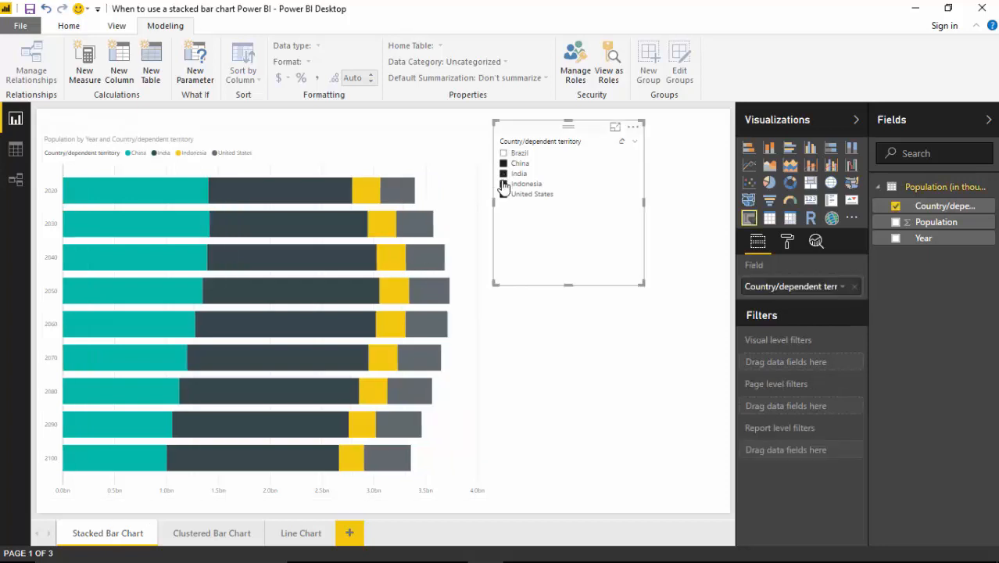
{"action": "left_click", "coordinate": [503, 194]}
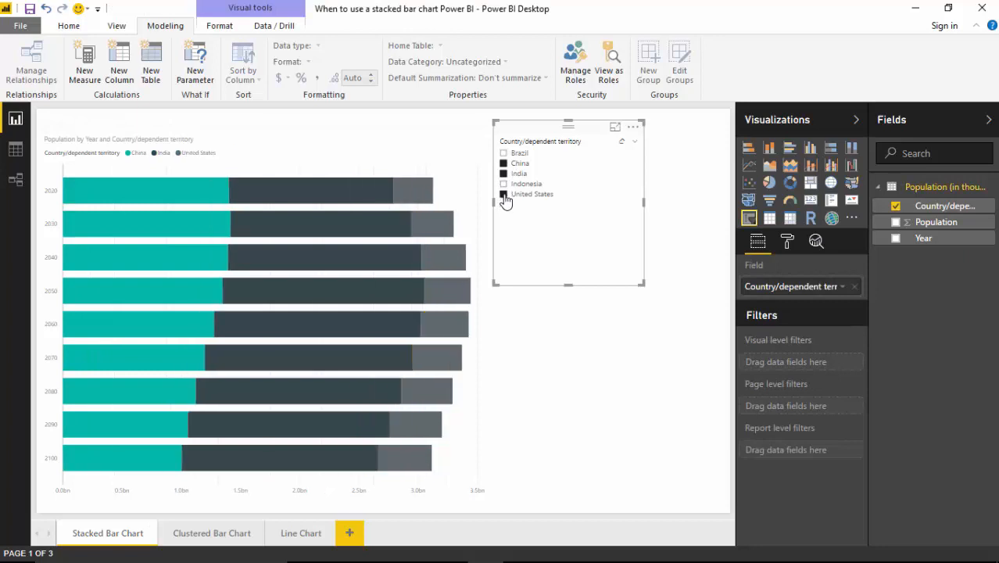
{"action": "left_click", "coordinate": [503, 194]}
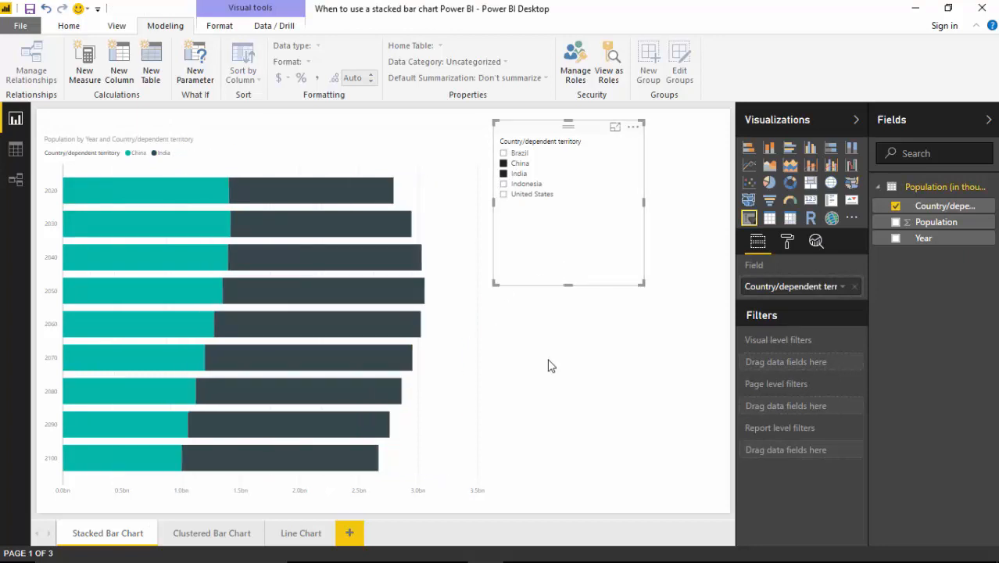